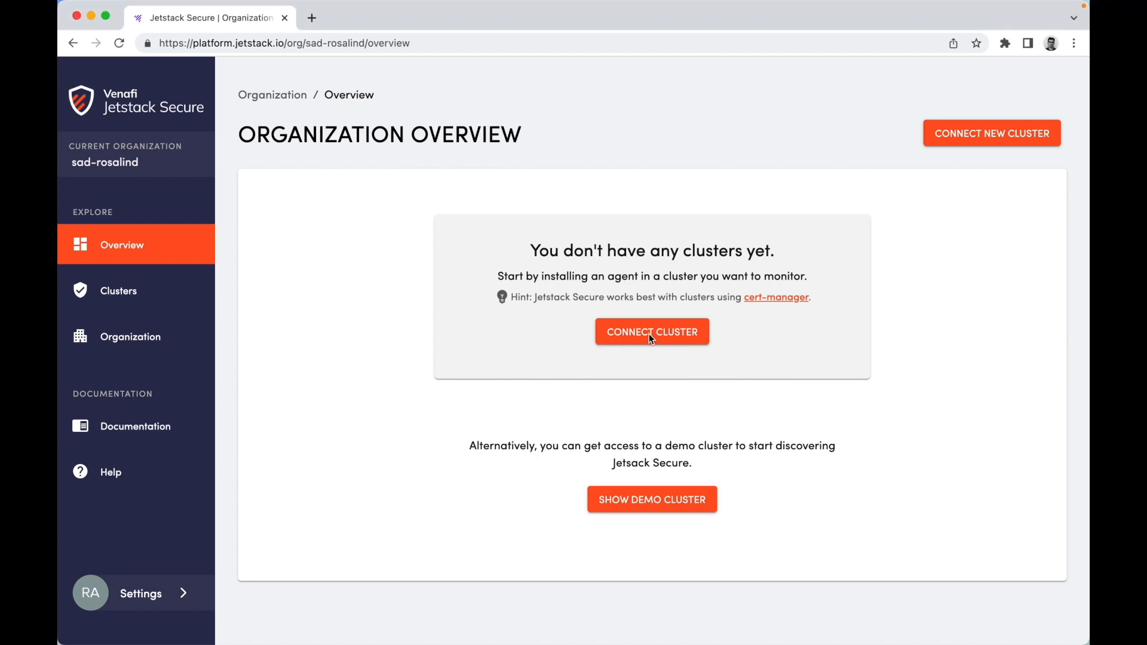
Step: Start the Connect a cluster wizard from the Organization Overview page
click(651, 332)
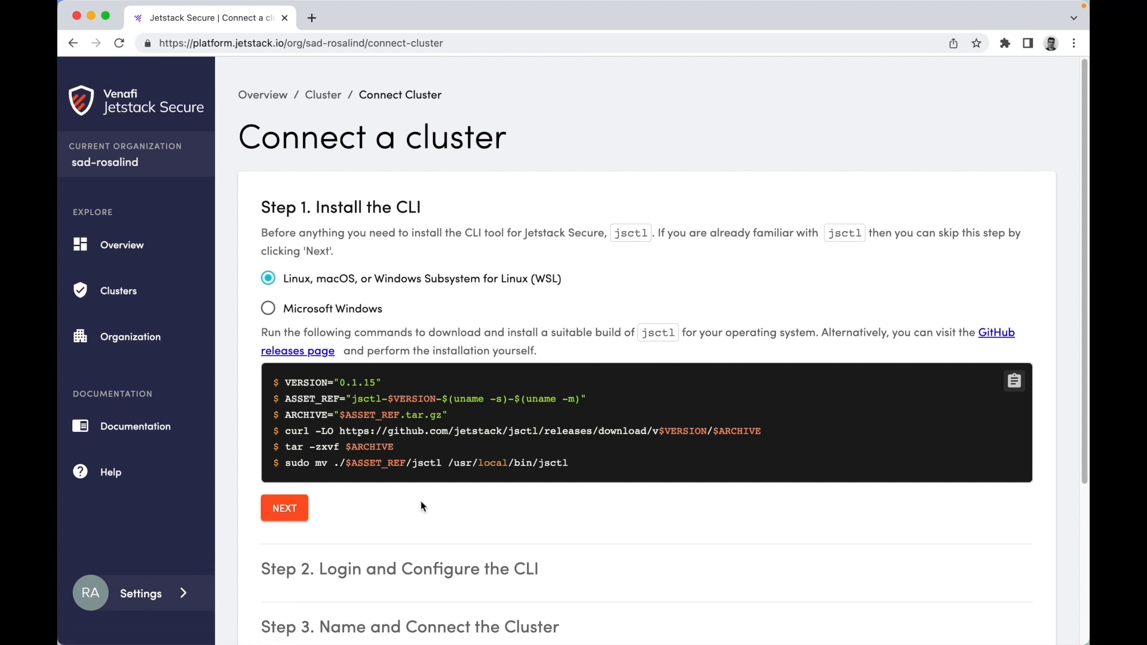
mouse_move(257, 528)
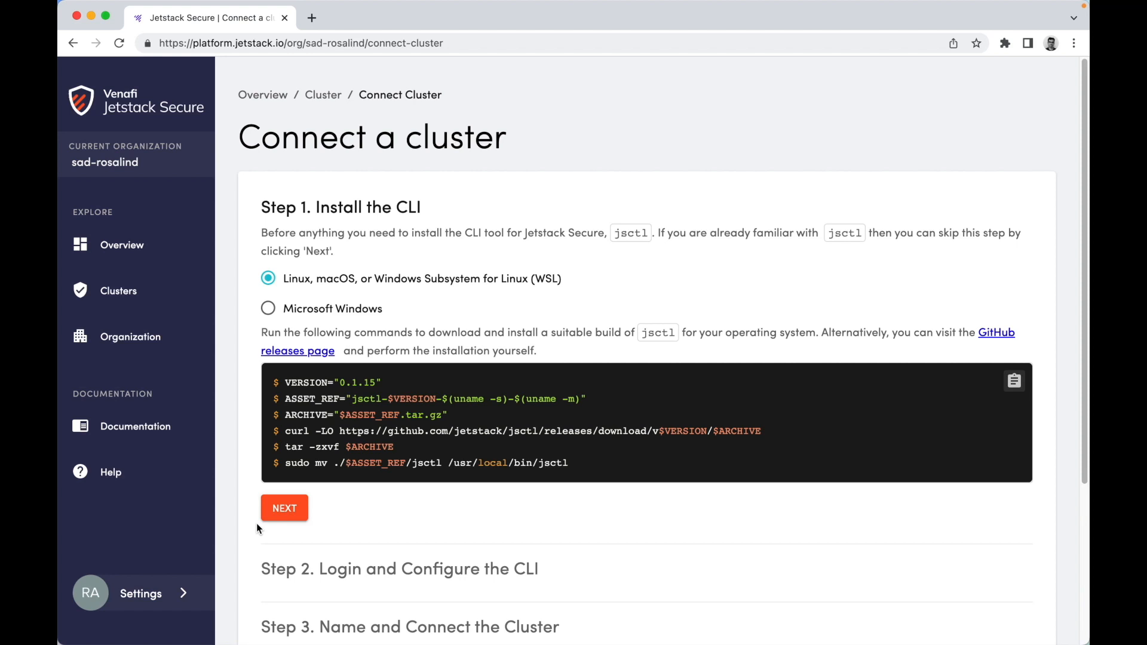
Step: Get past the CLI login step, name the cluster venafidemo6, and copy its jsctl connect command
click(284, 508)
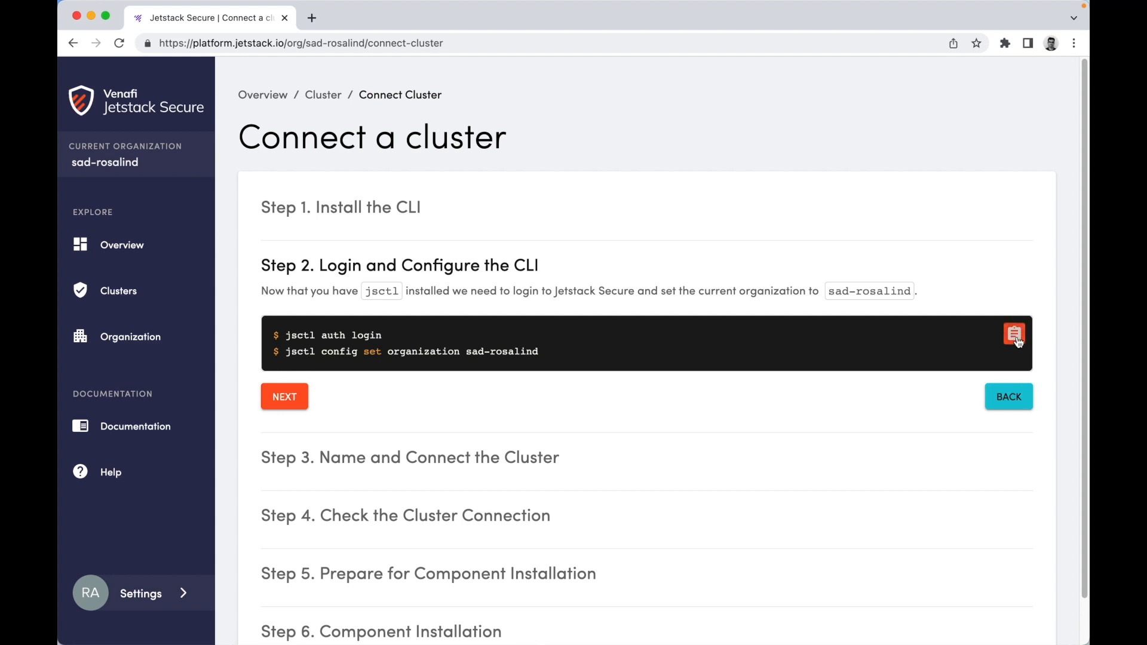
mouse_move(1013, 333)
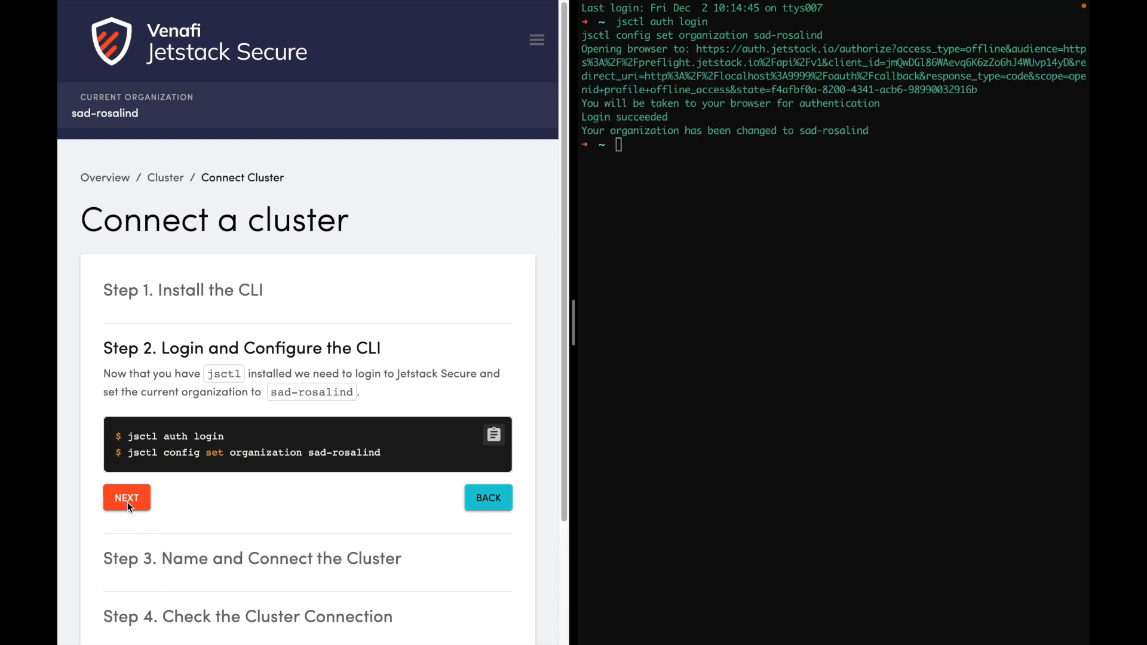
click(126, 497)
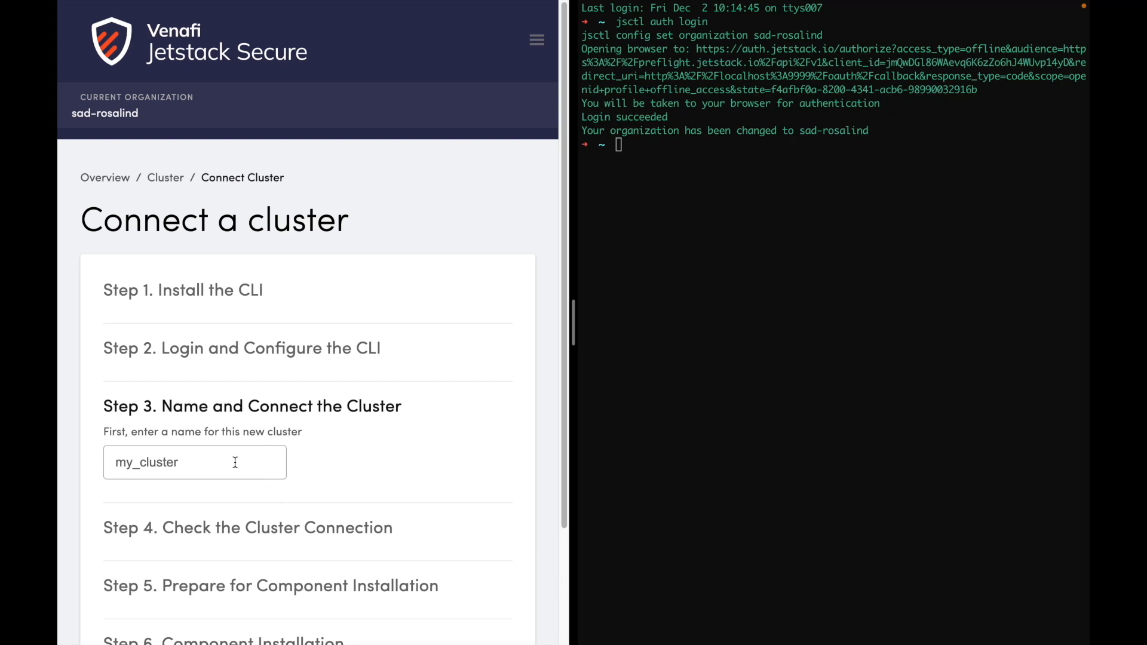
text(venafidem)
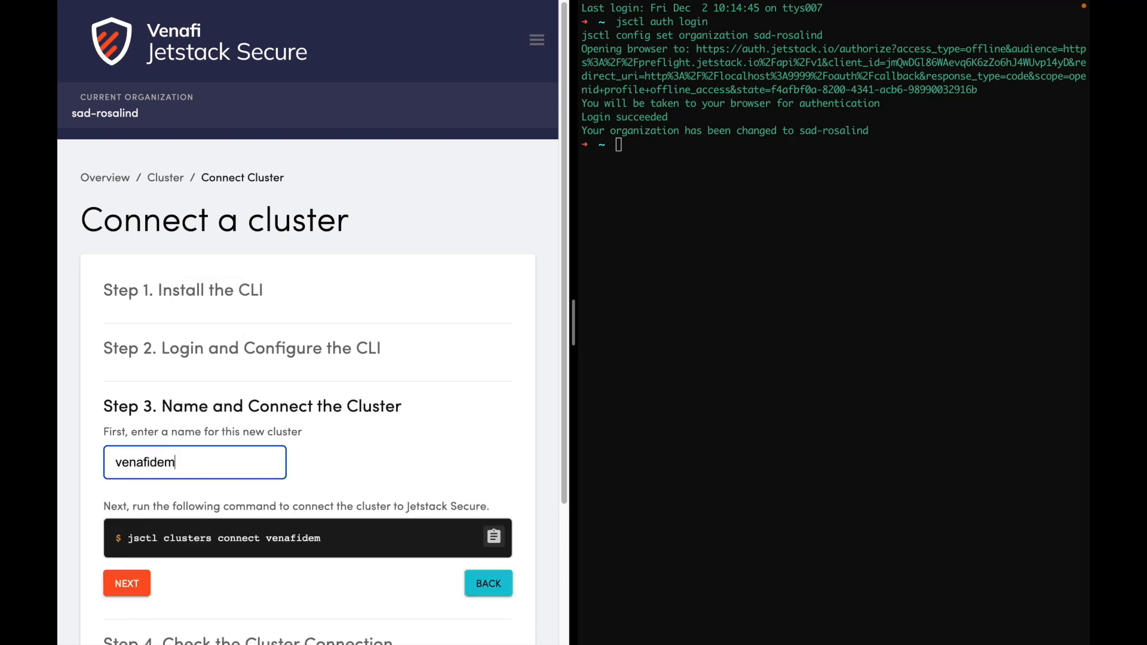
text(o6)
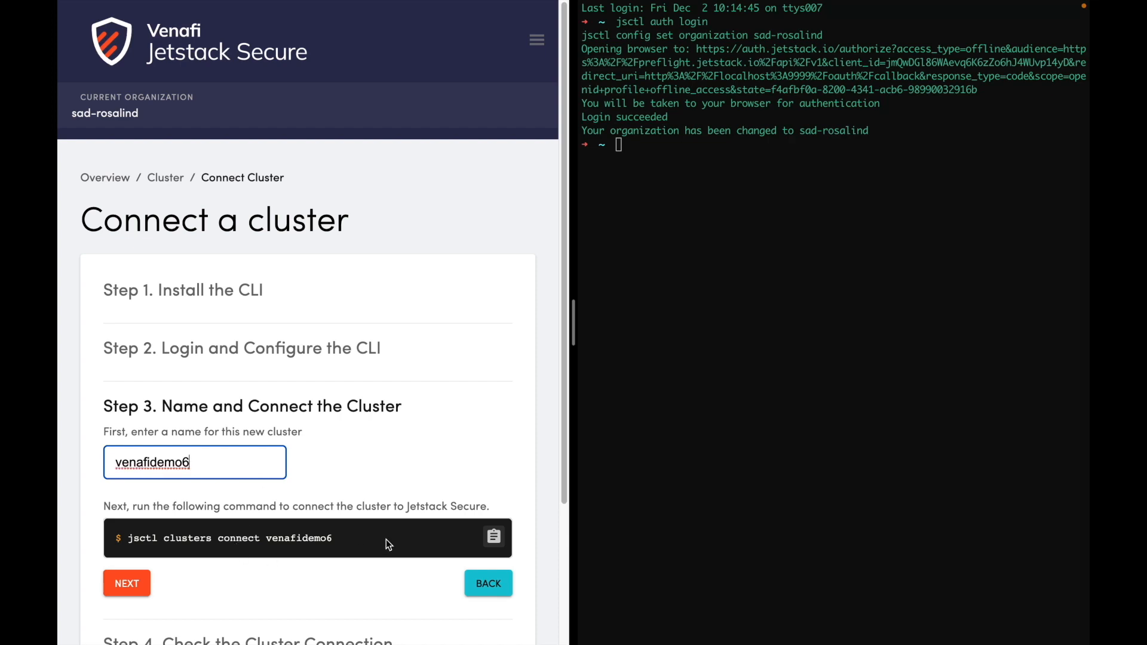
click(493, 537)
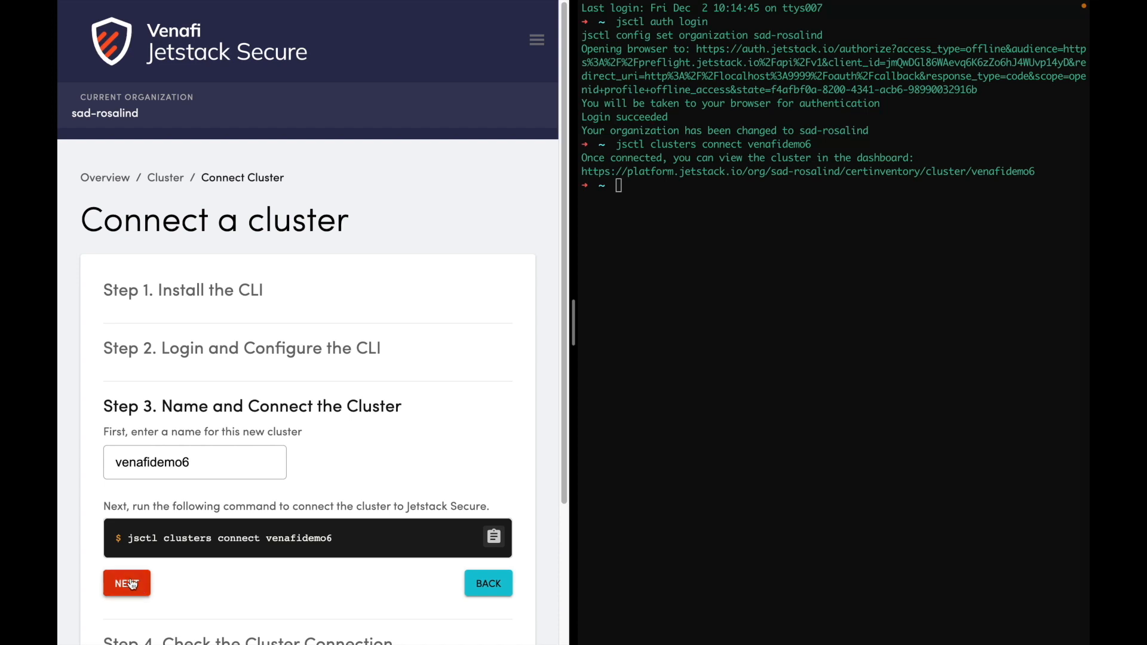
Step: Check venafidemo6's connection status and open its certificate list from the Clusters Summary
click(126, 583)
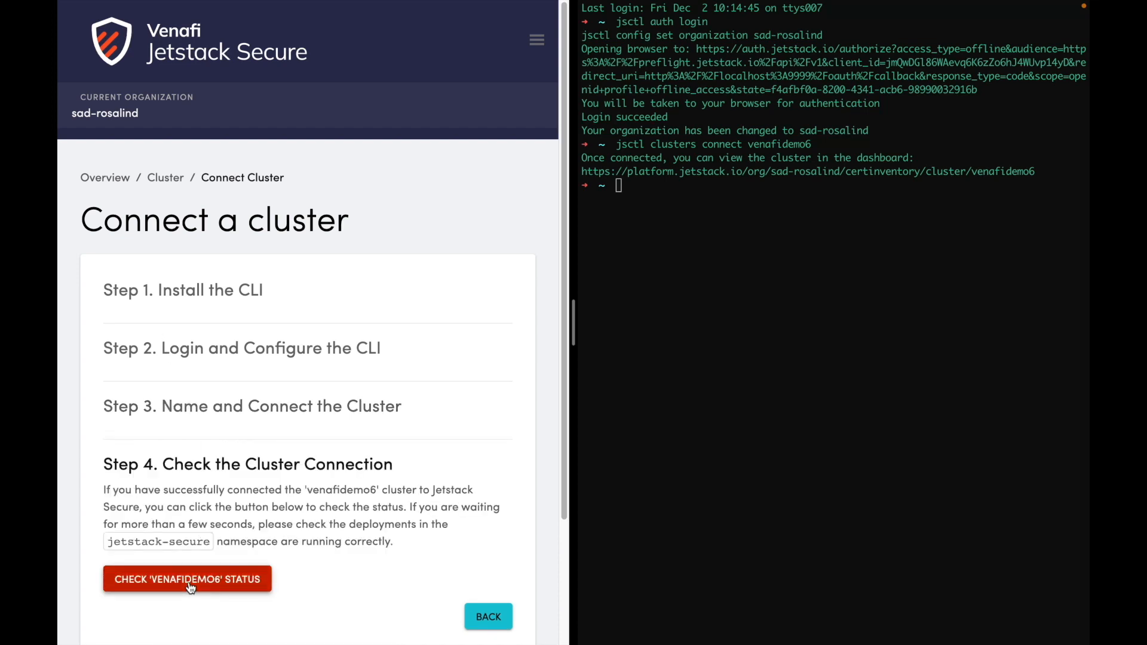
click(187, 579)
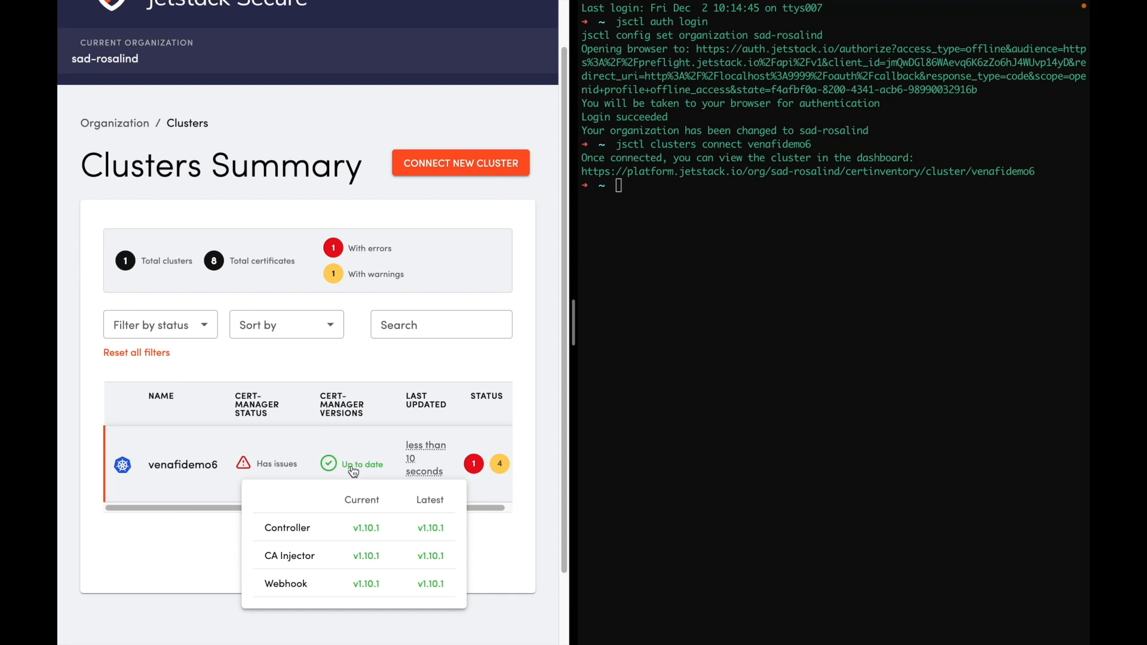
mouse_move(360, 486)
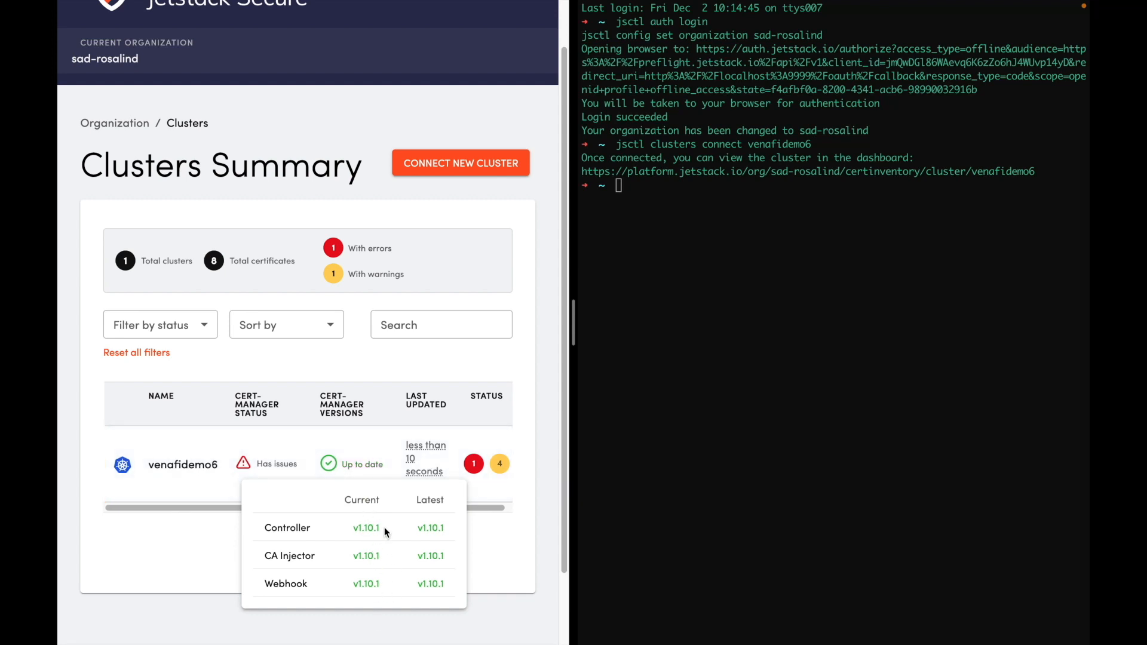
mouse_move(450, 535)
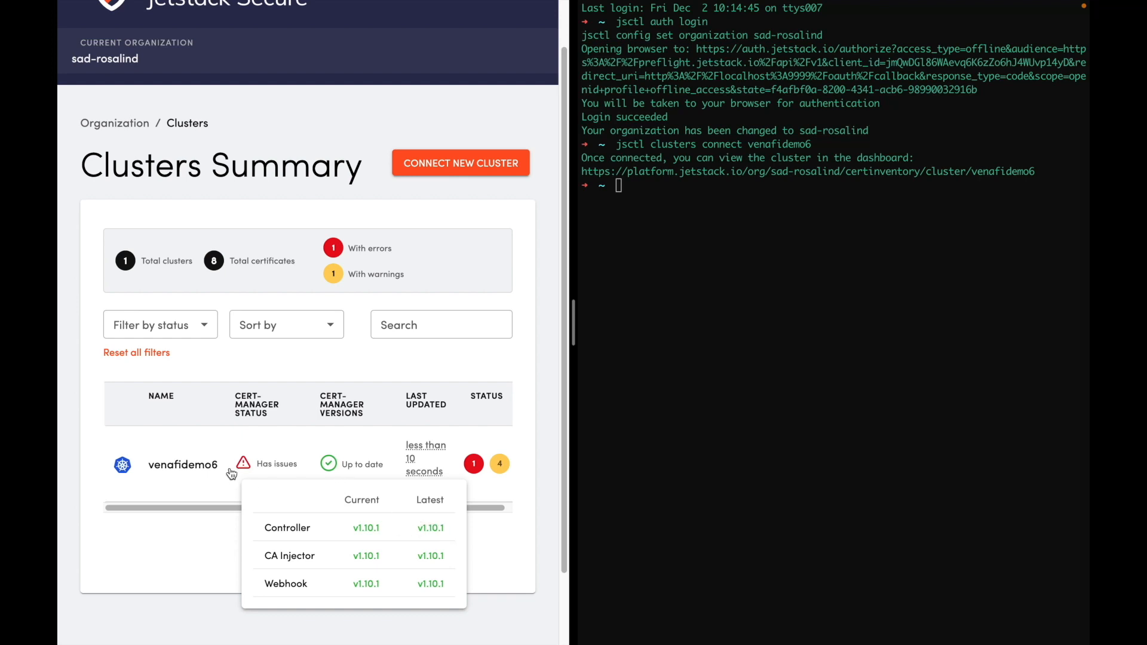
click(182, 463)
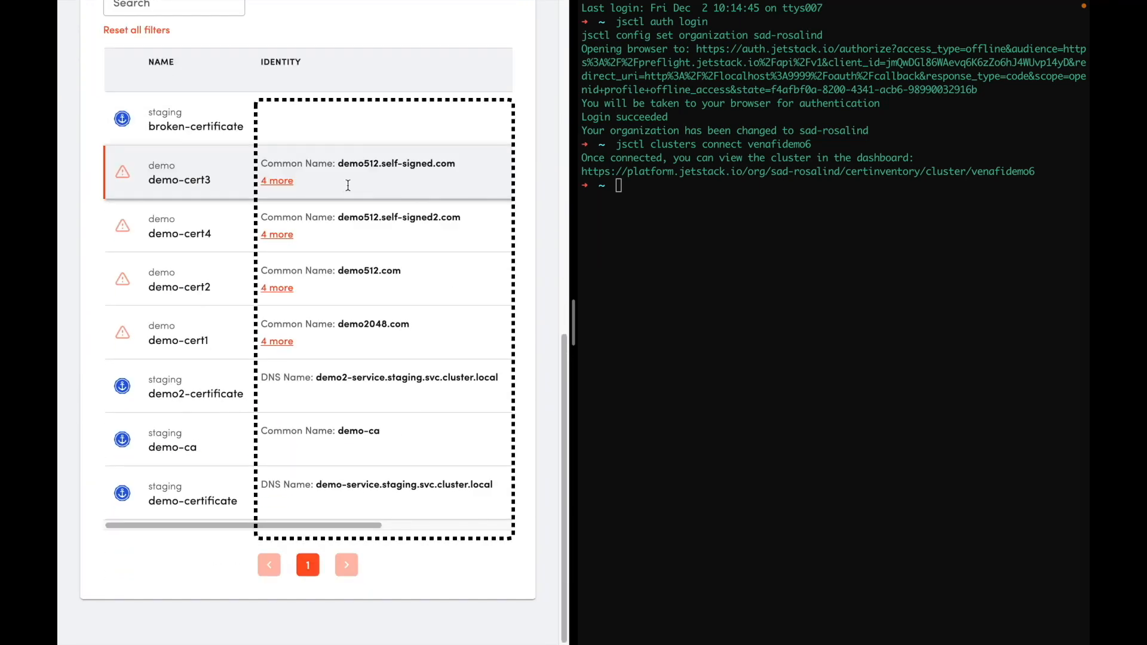
Step: Open demo-cert3's Certificate details panel and scroll through its health and subject info
click(179, 172)
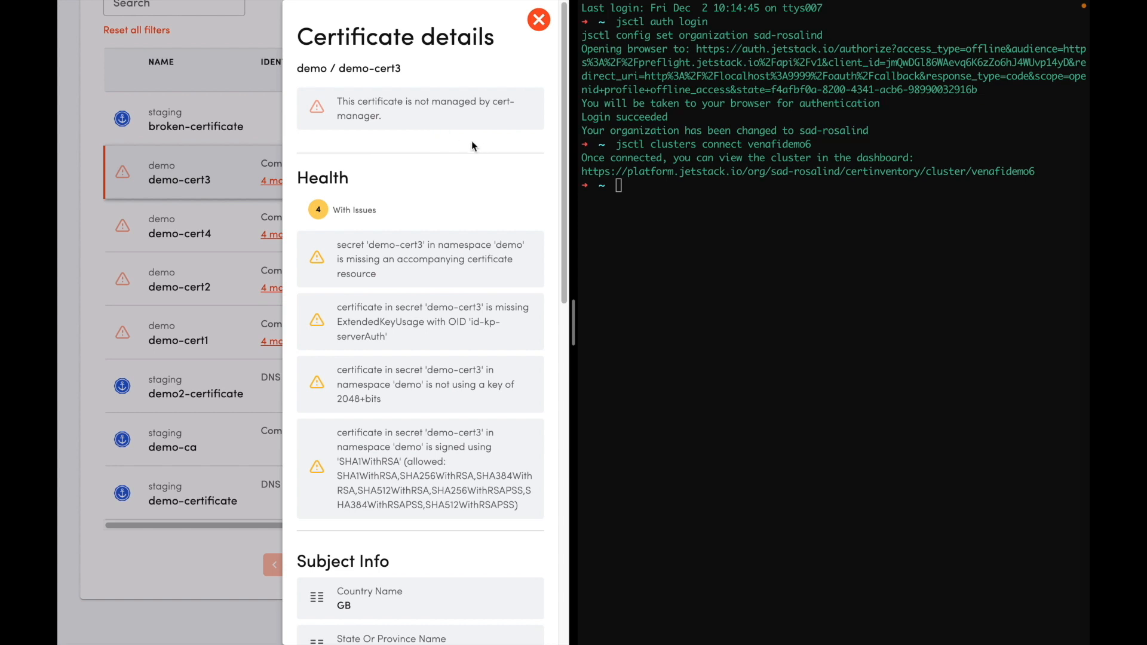
mouse_move(470, 163)
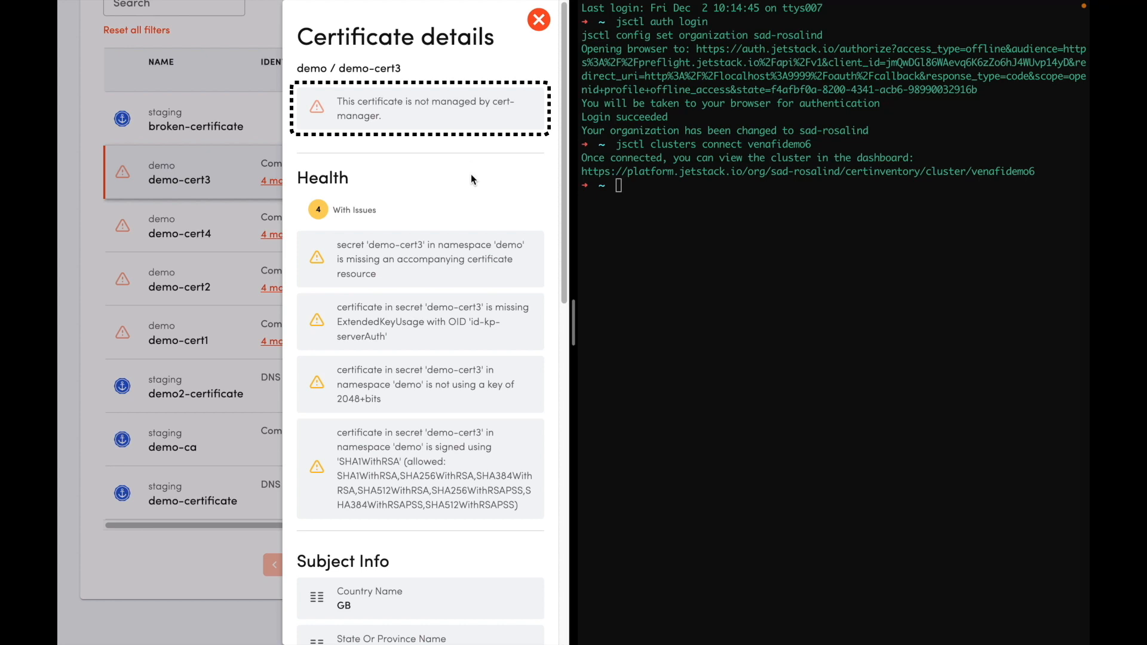
scroll(down, 3)
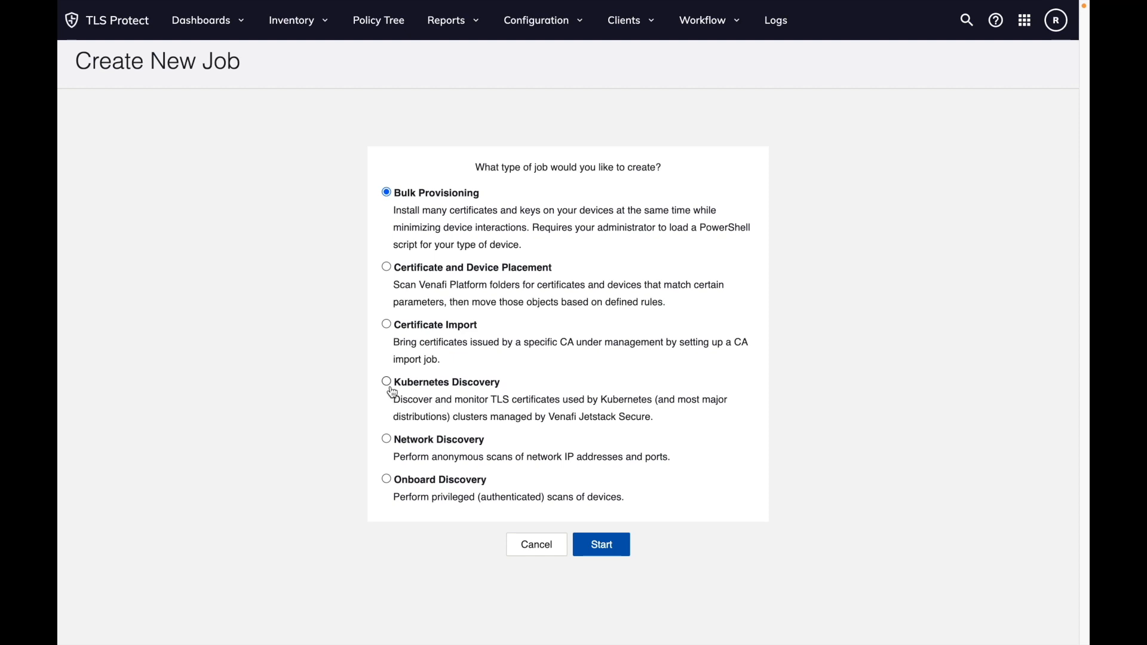
Step: Choose Kubernetes Discovery as the job type and begin typing the job name
click(387, 381)
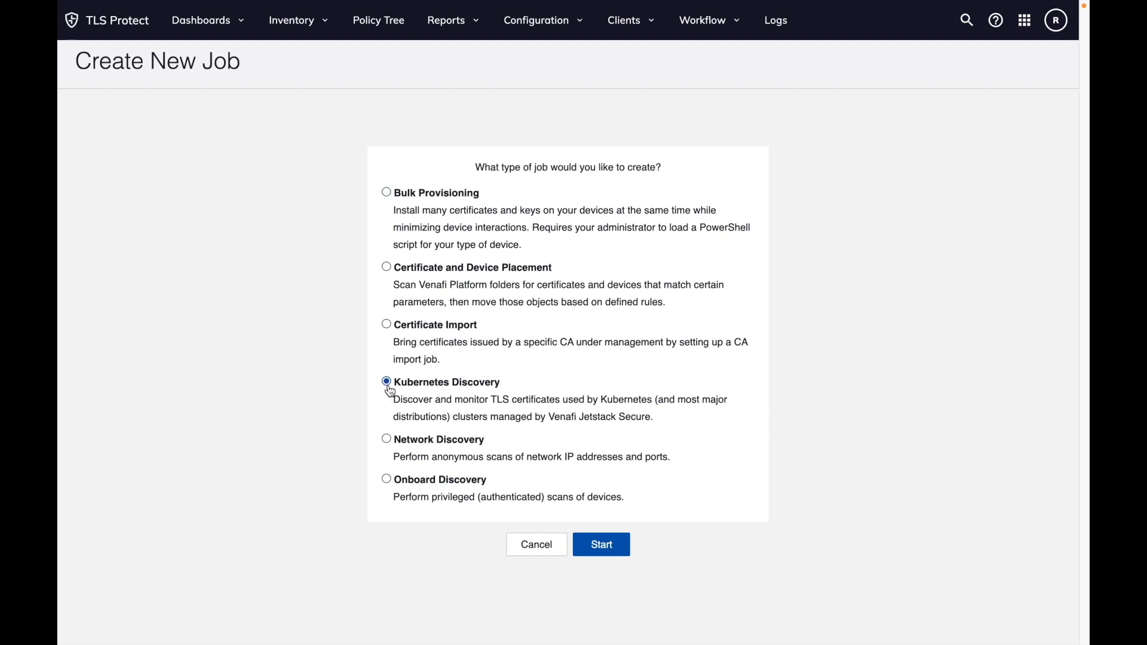
click(387, 381)
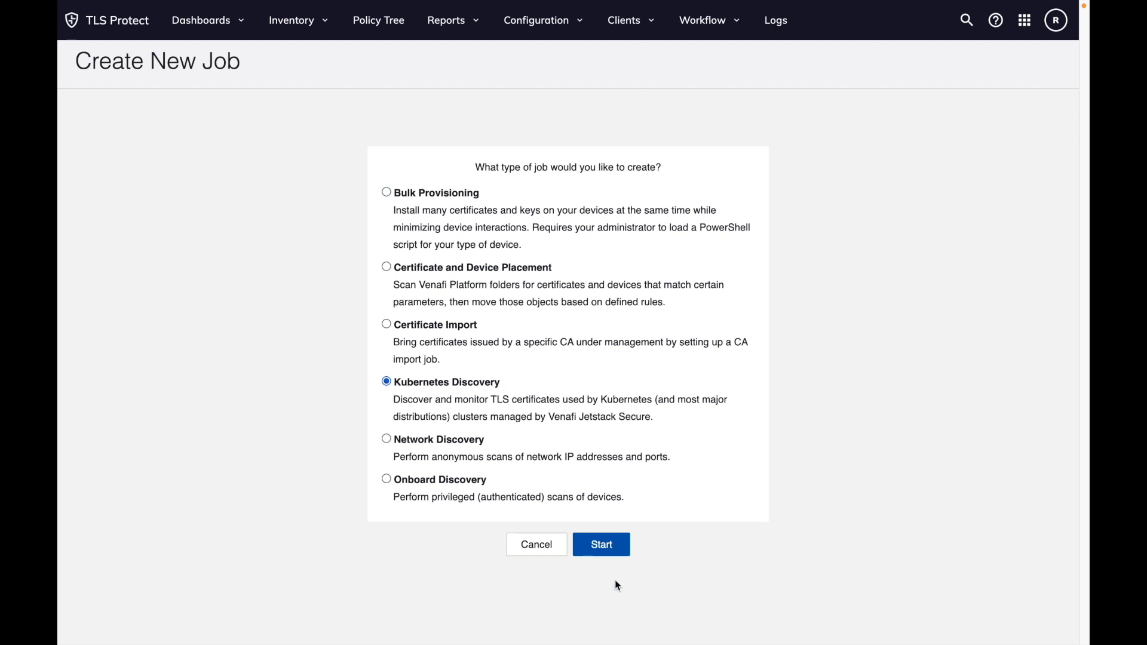
click(601, 545)
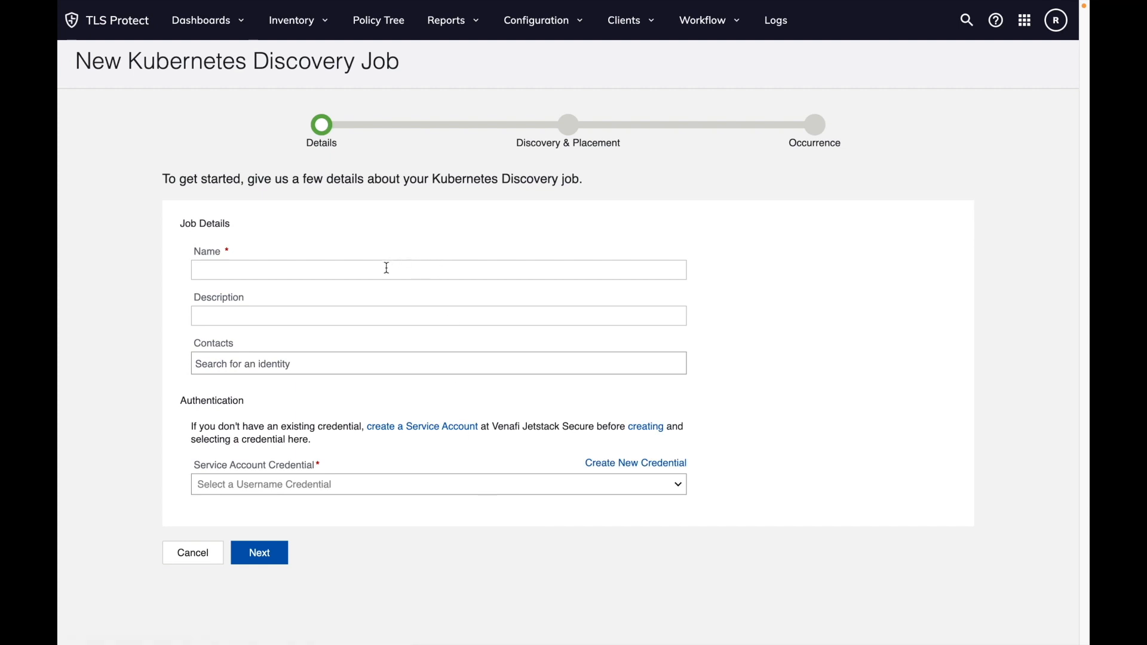
text(venafidemo6)
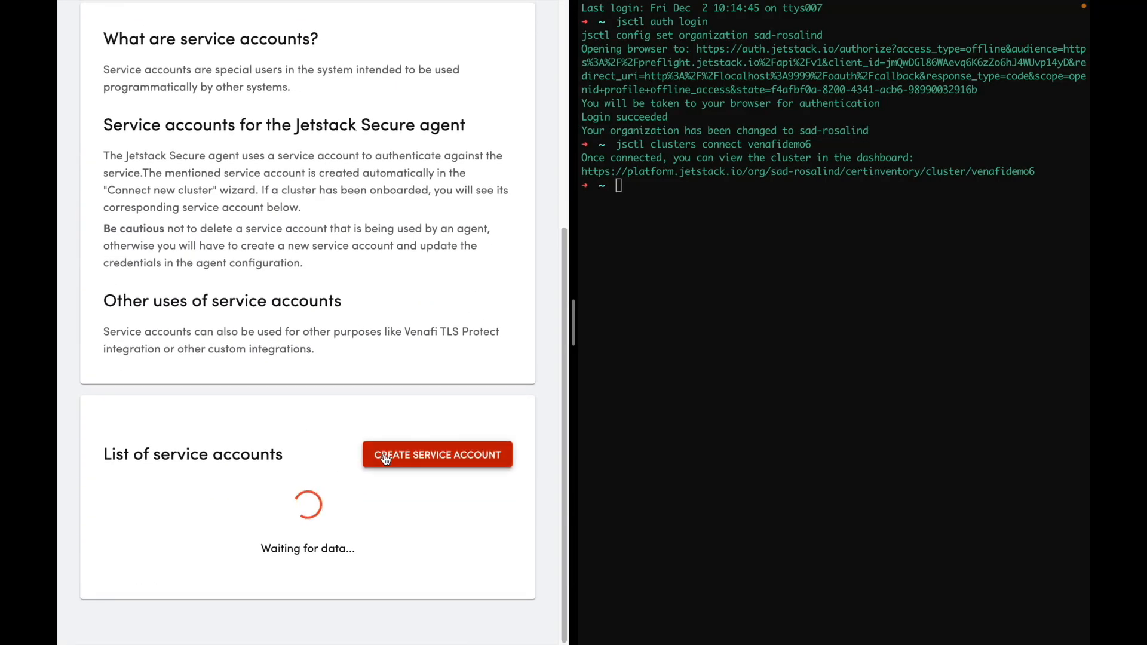
Step: Create the venafidemo6 service account and show its credentials as individual fields
click(437, 454)
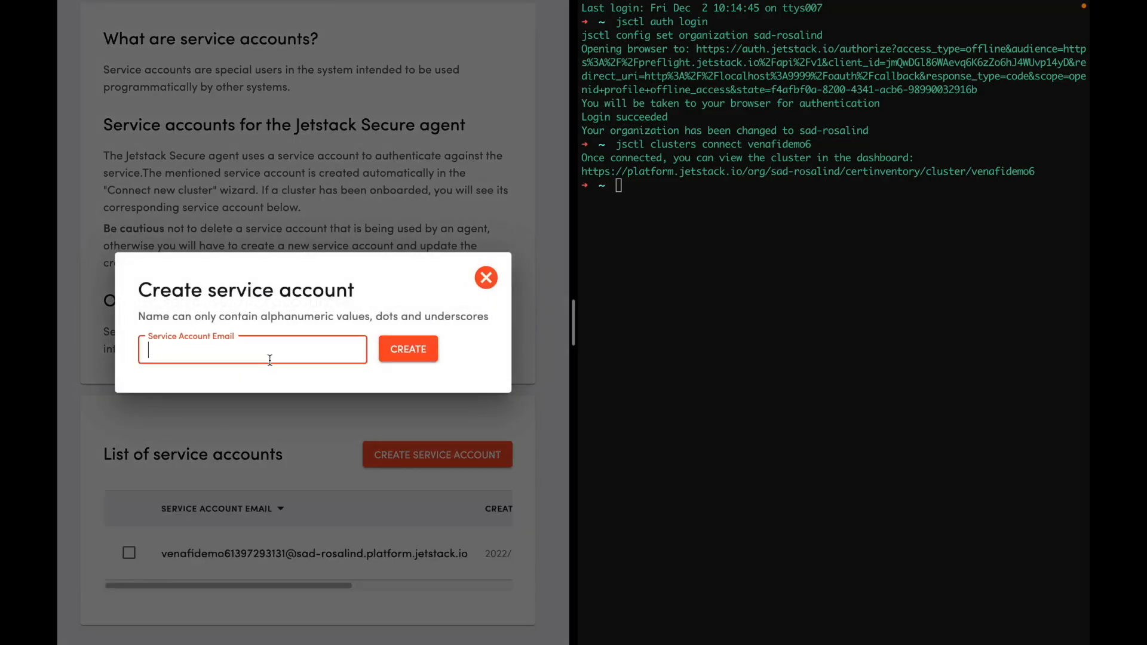
text(venafidemo6)
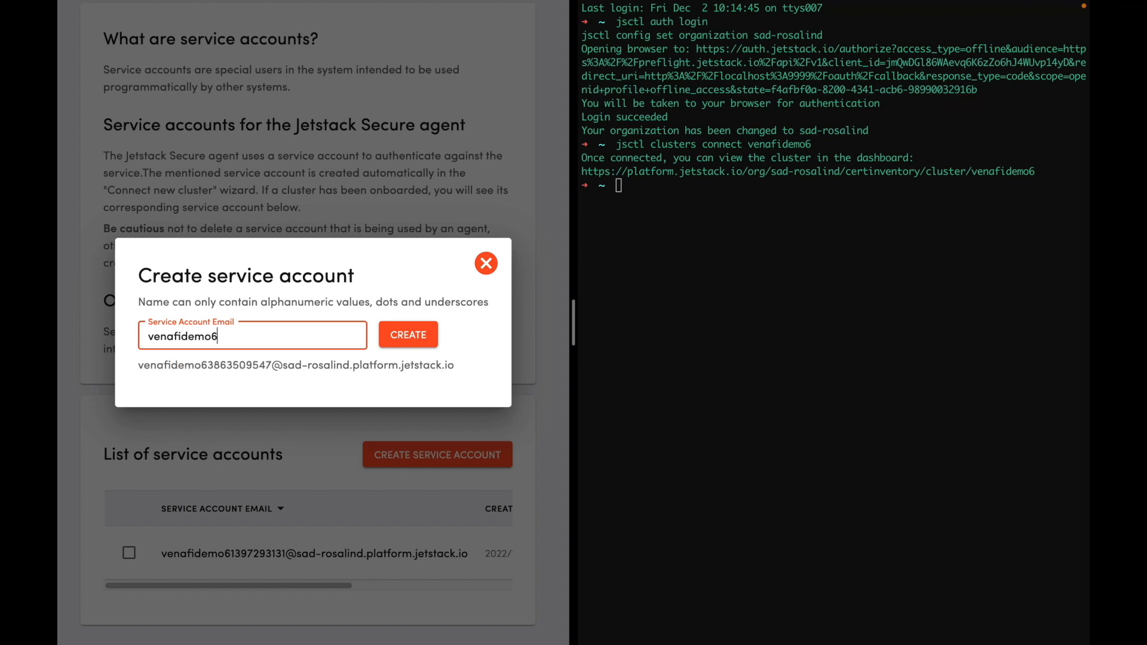
click(407, 335)
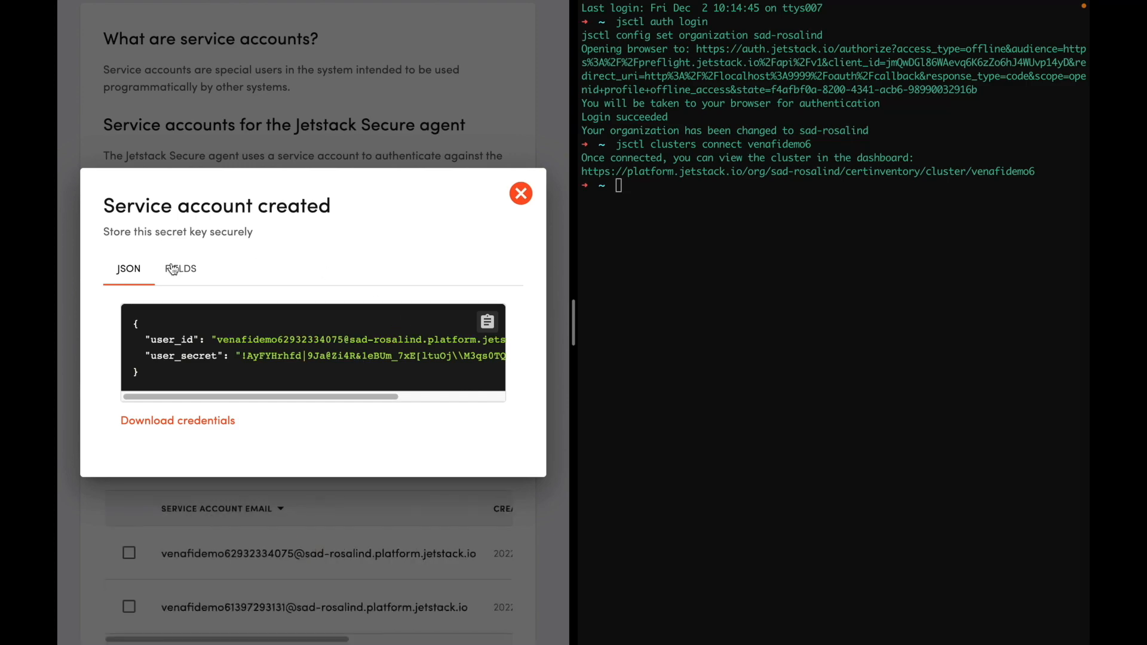
click(180, 268)
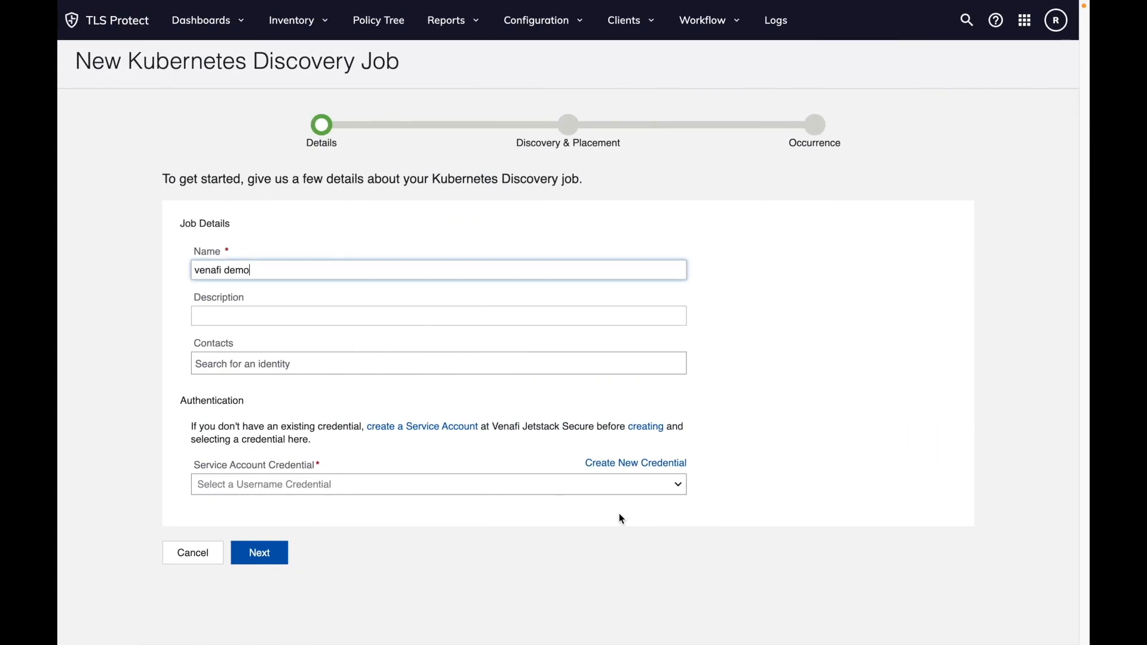
Step: Save a 'venafi demo' credential under Kubernetes-demo and advance to Discovery & Placement
click(635, 462)
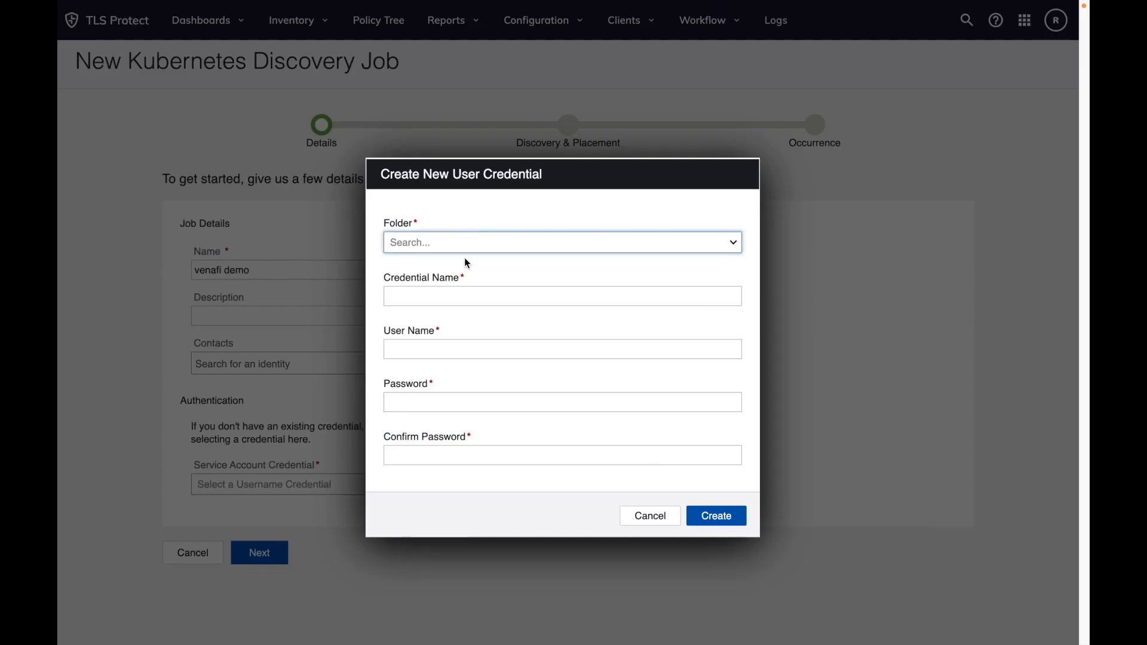
text(demo)
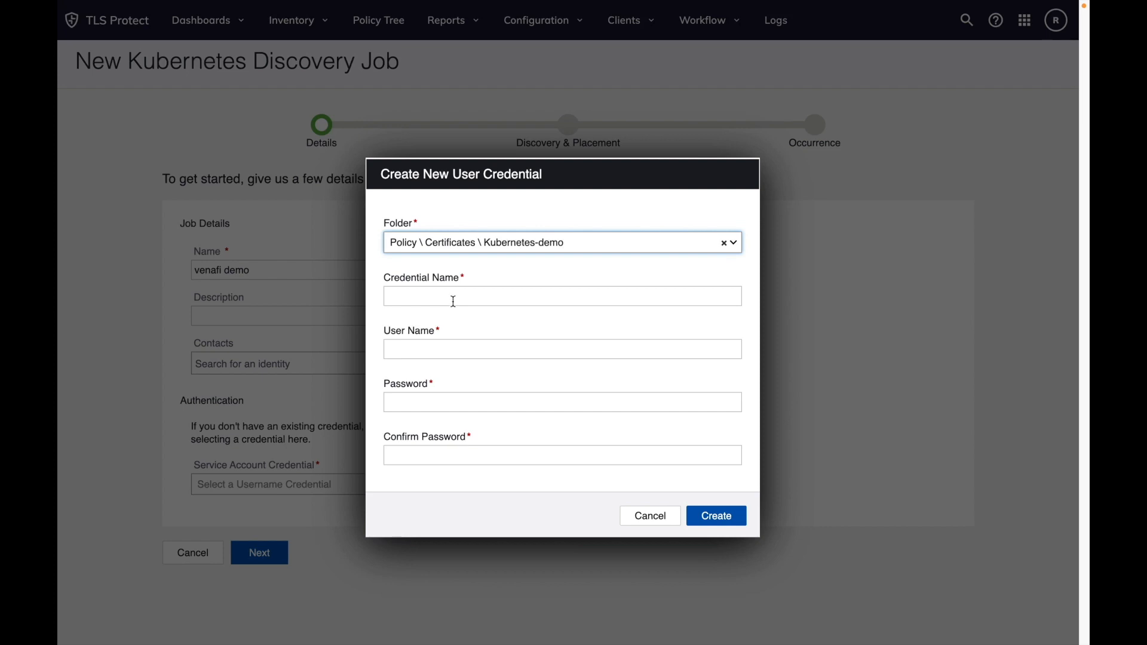
text(venafi demo)
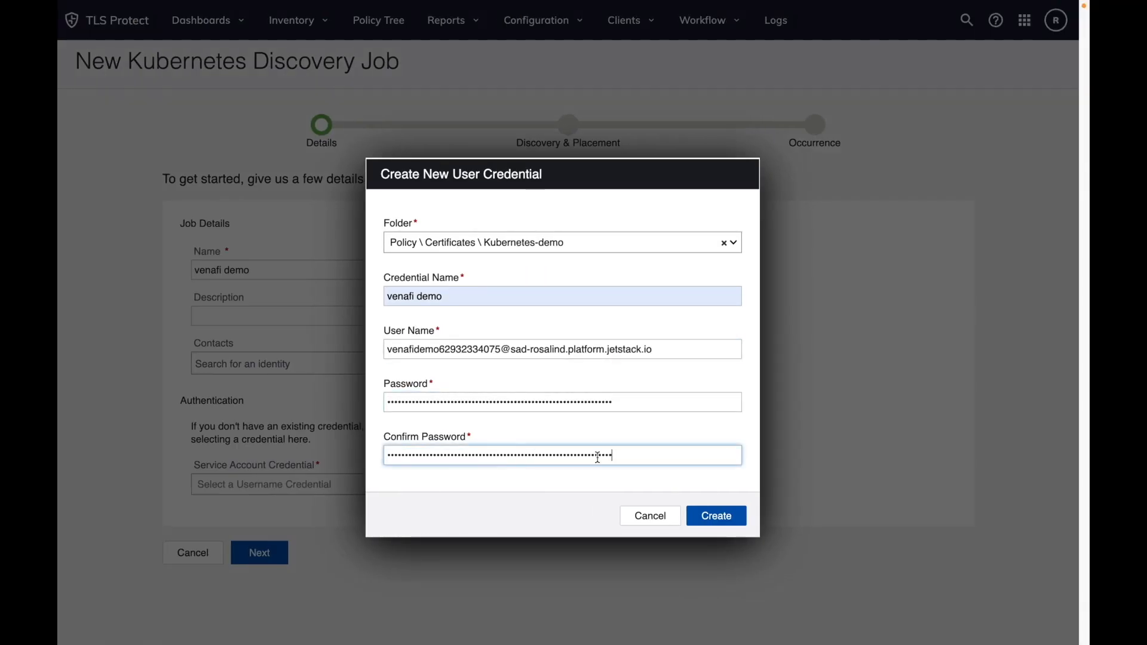
click(716, 515)
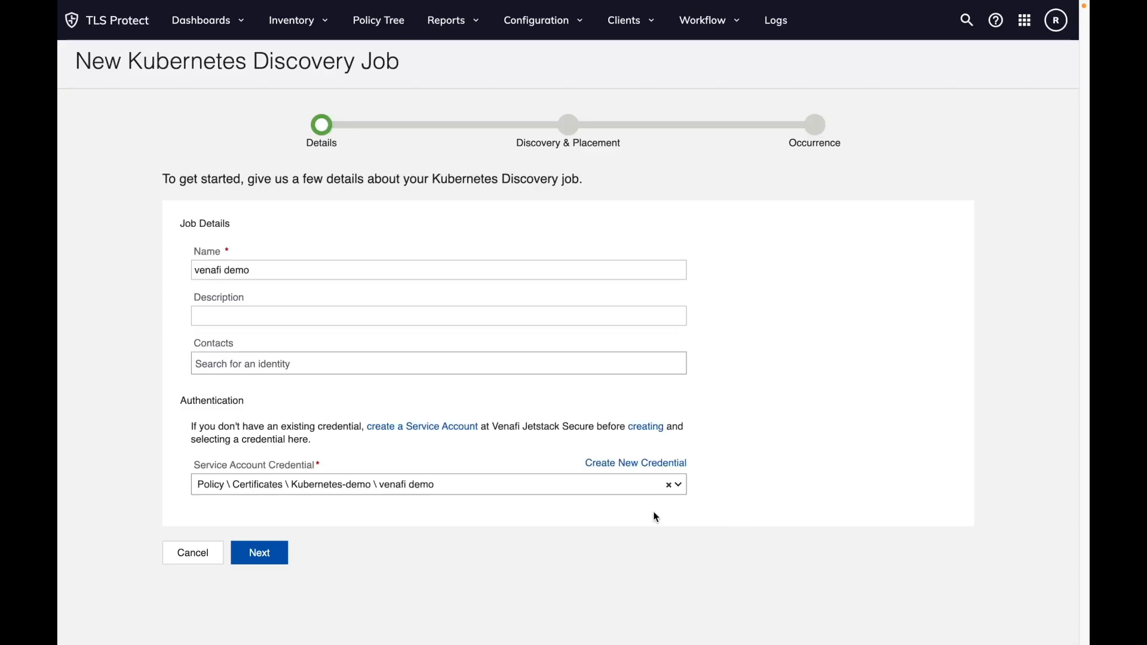
click(259, 552)
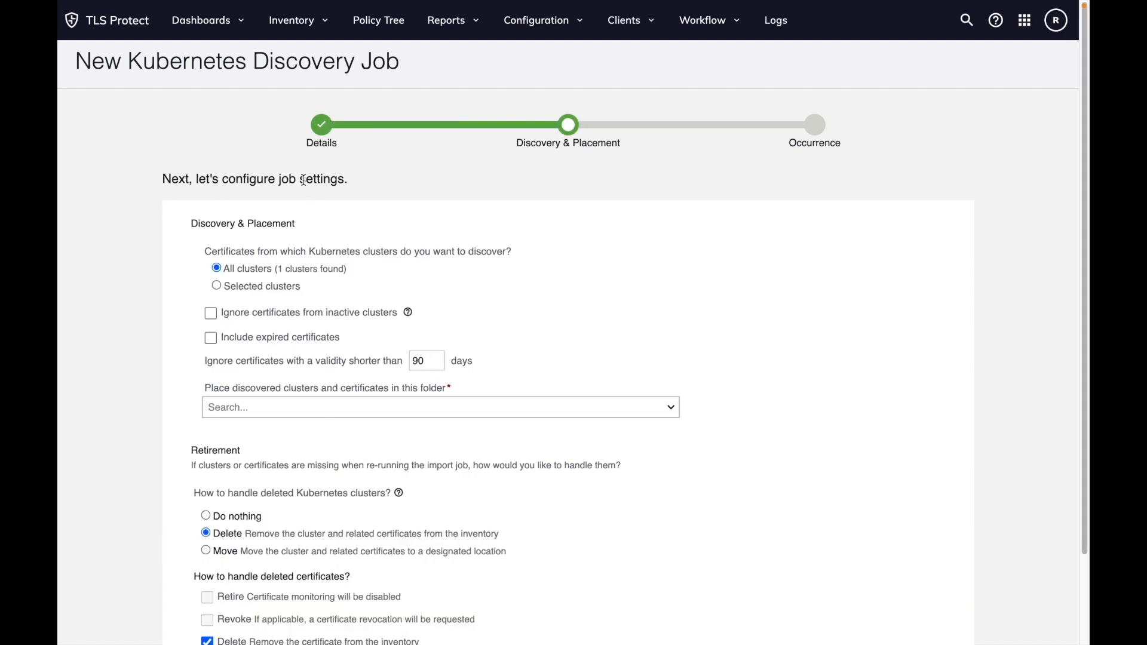
Step: Place discovered certificates in Kubernetes-demo, keep frequency Manually run, and Create & Run the job
scroll(down, 3)
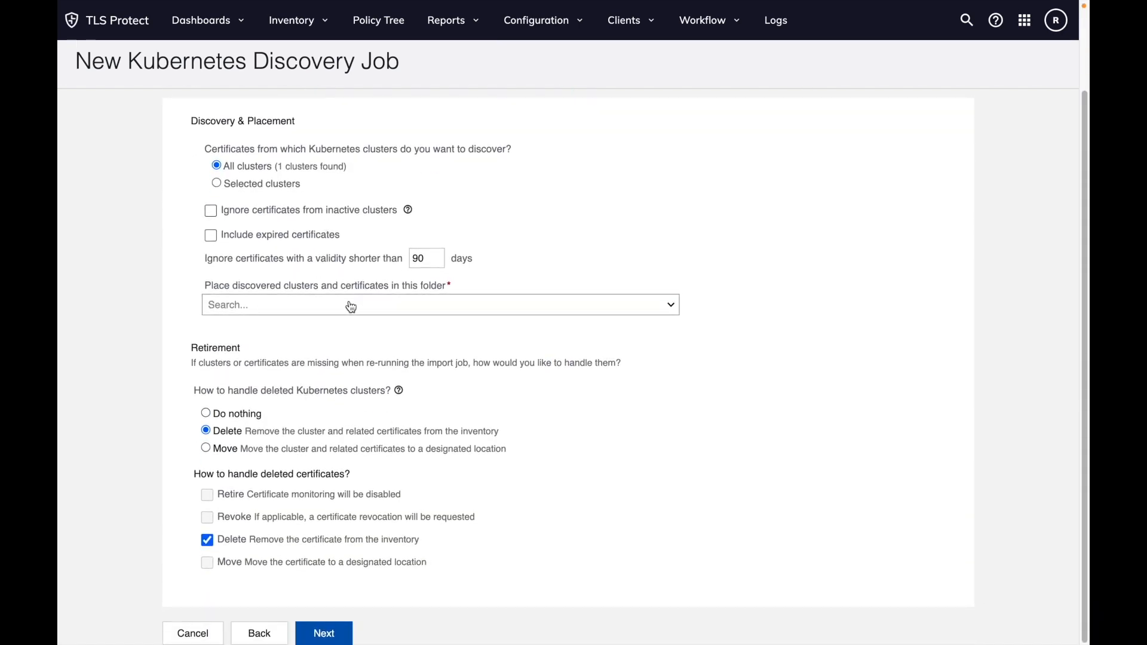
text(demo)
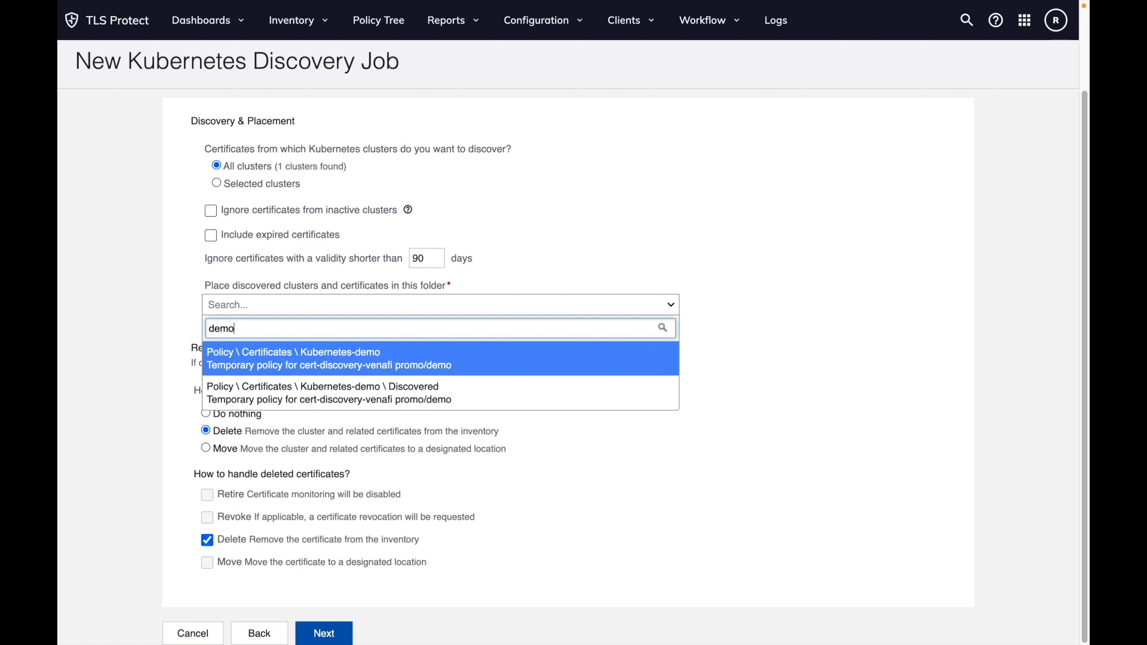
click(294, 359)
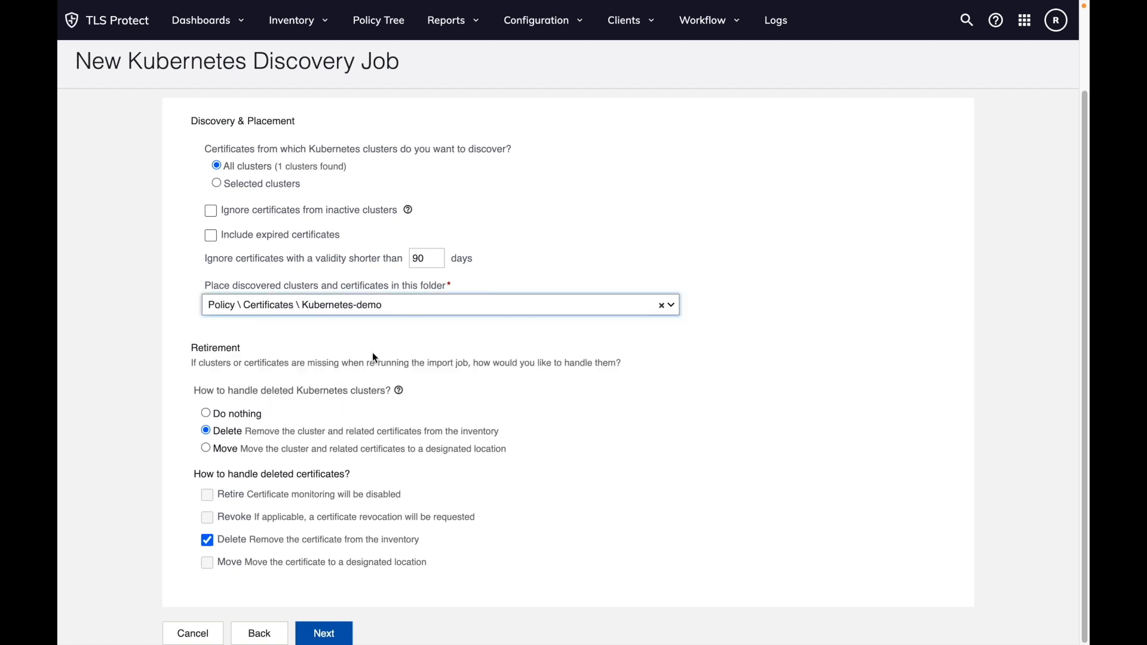
click(323, 633)
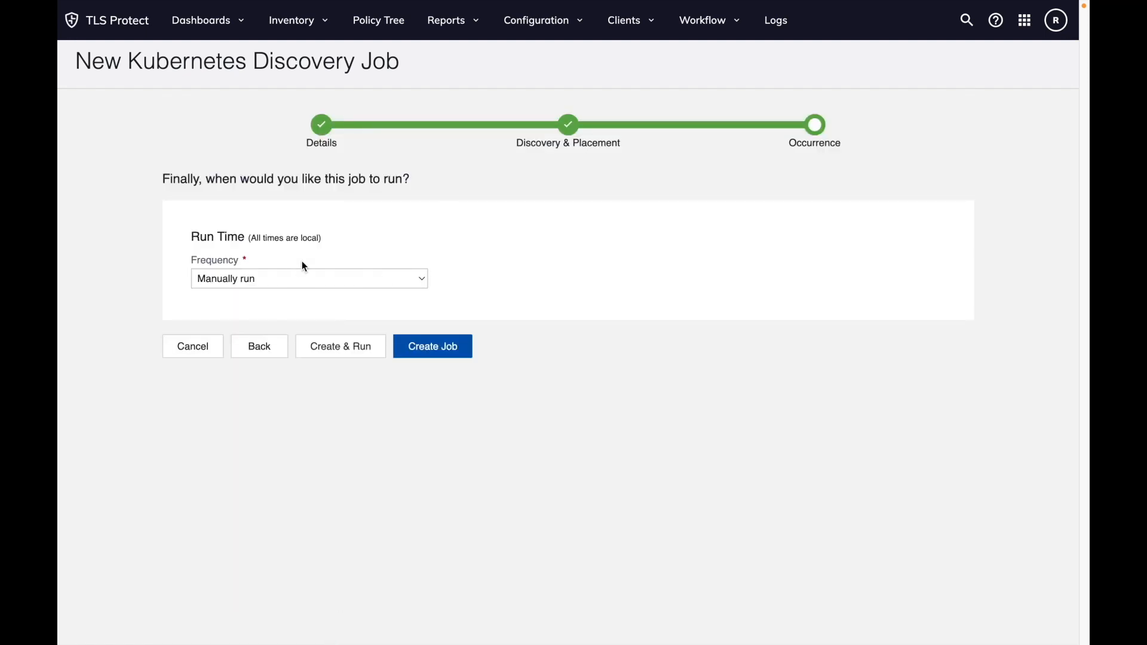
click(308, 278)
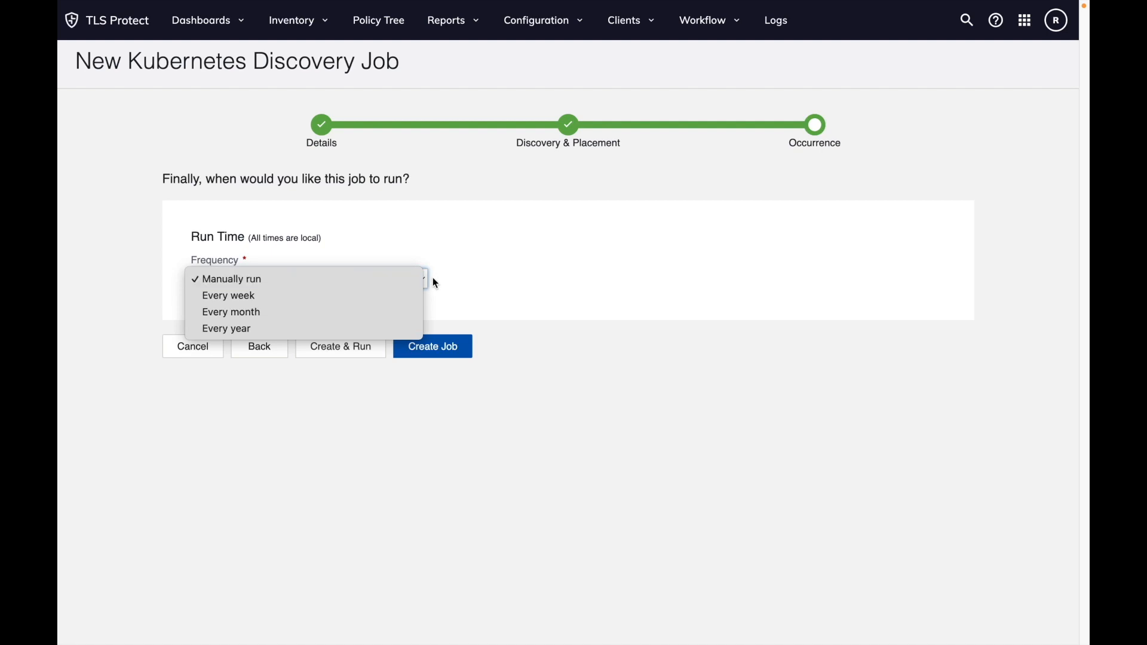
click(432, 346)
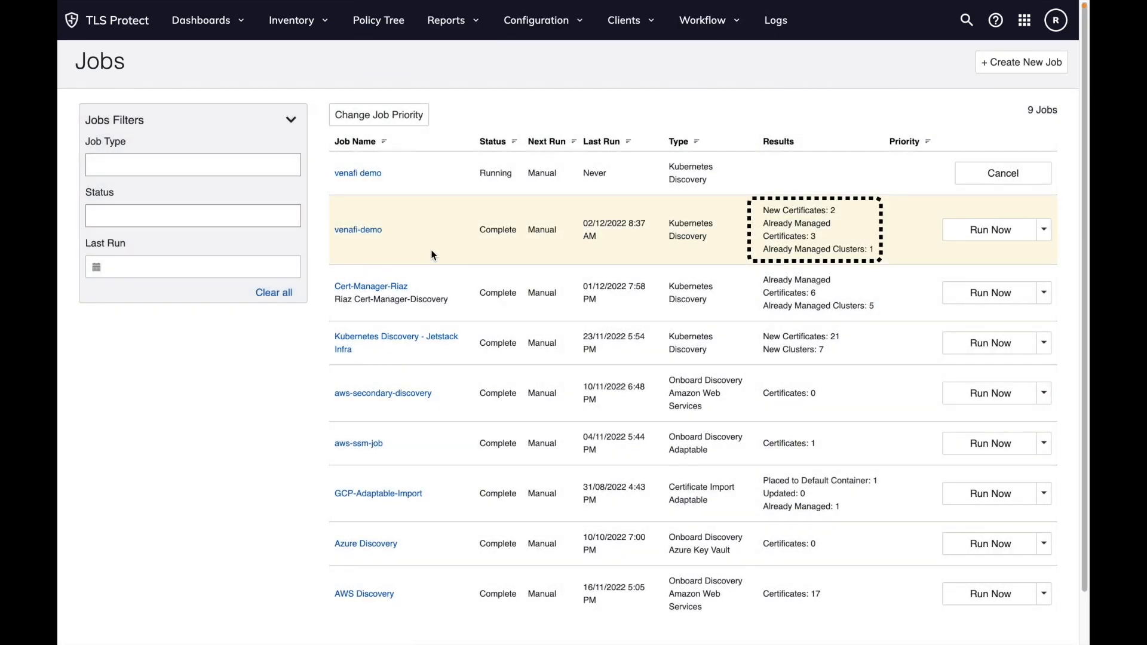
Step: Open the venafi-demo job and view its Details and Targets
click(358, 230)
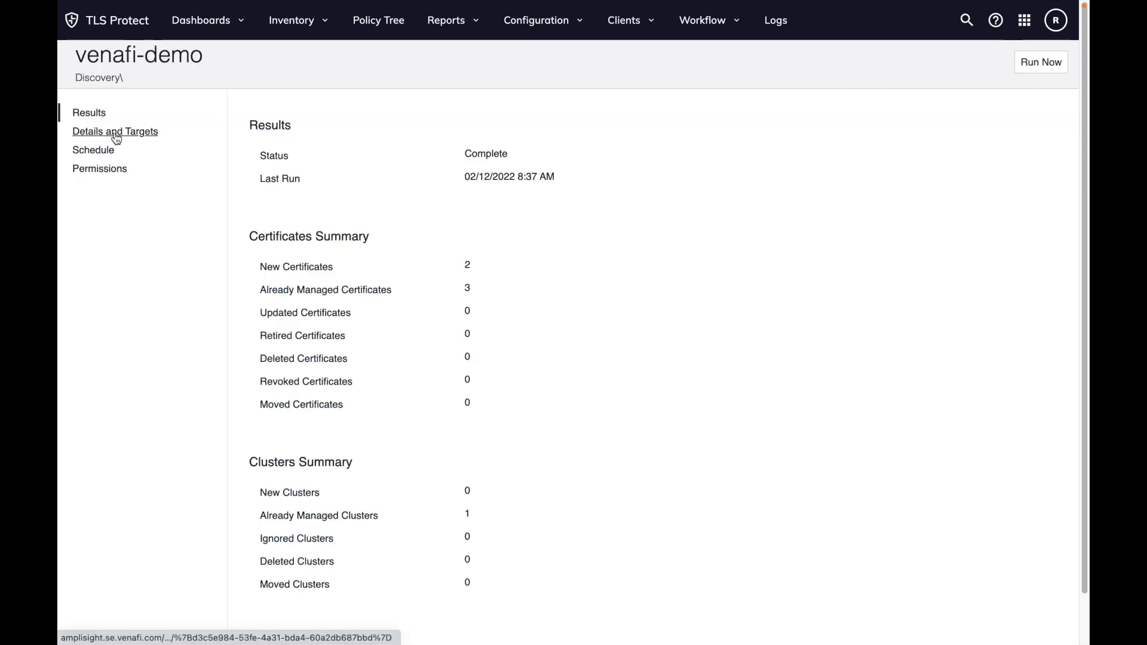
click(114, 132)
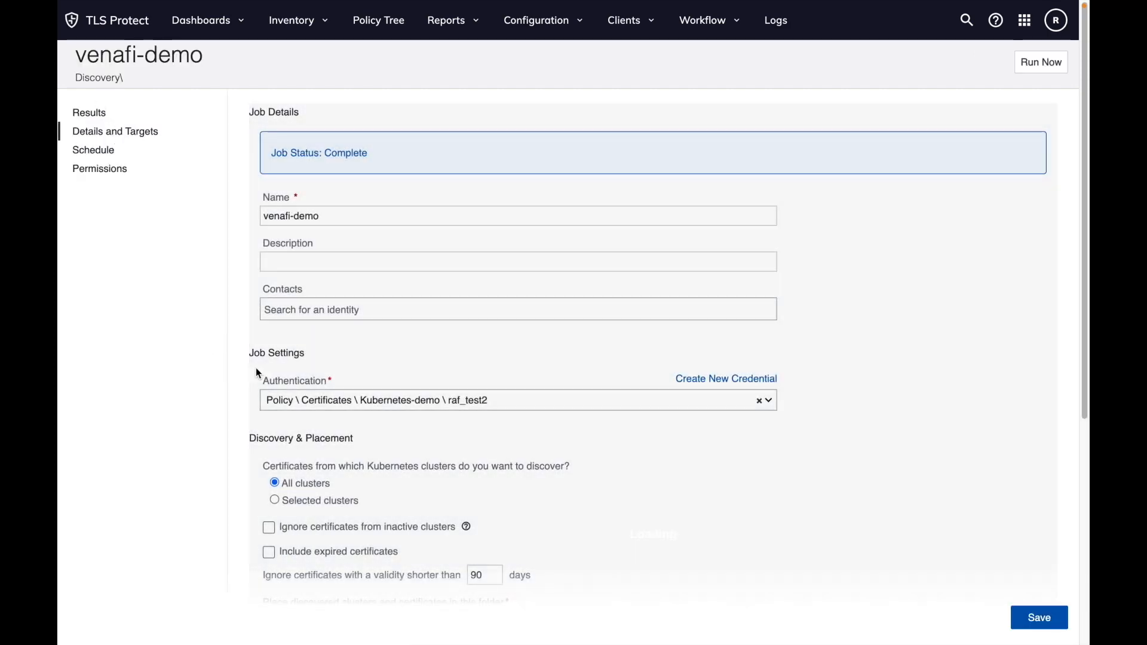